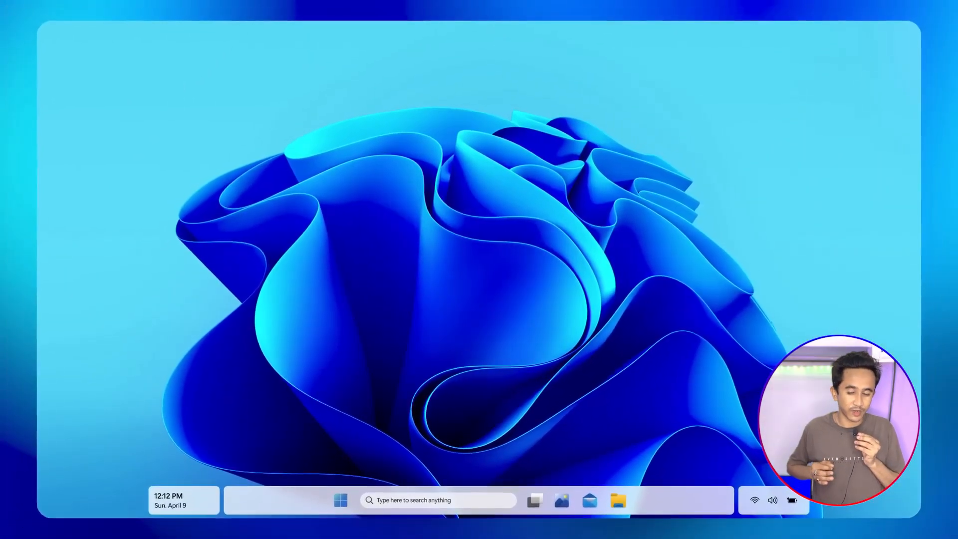
# Reveal the taskbar menu with Bing Chat, button size, search bar, style and grouping options
pyautogui.click(340, 500)
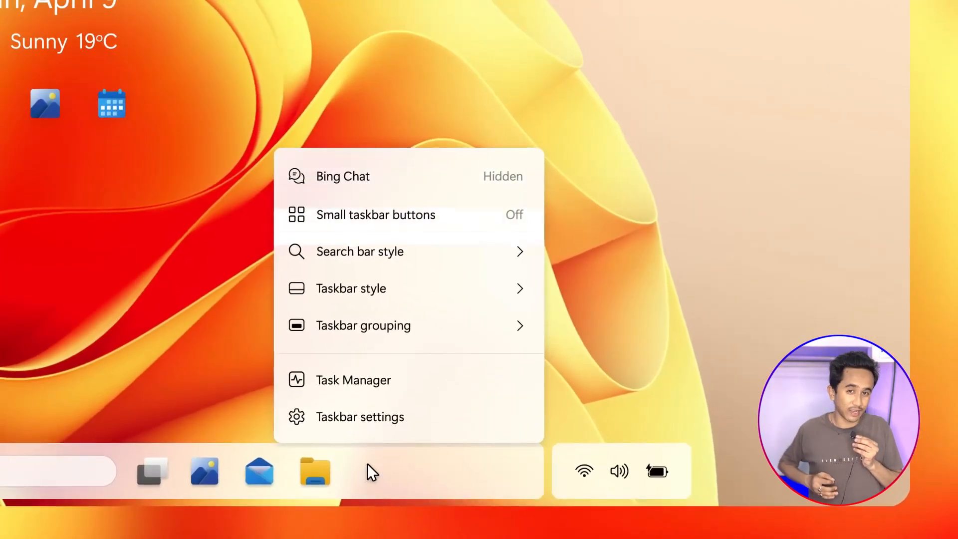
# Show the Default, Joined, Classic and Compact taskbar styles, then the Essentials group of nine apps
pyautogui.click(350, 287)
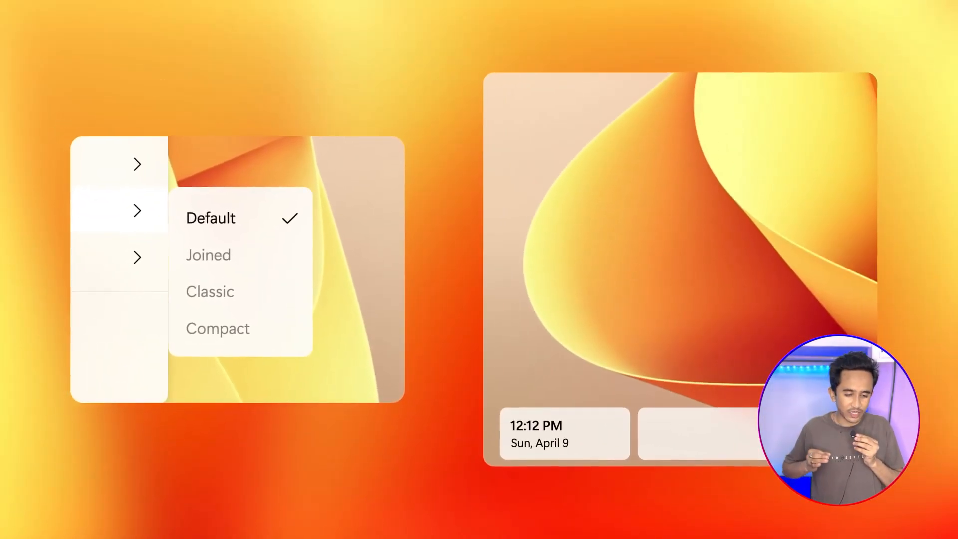
pyautogui.click(210, 291)
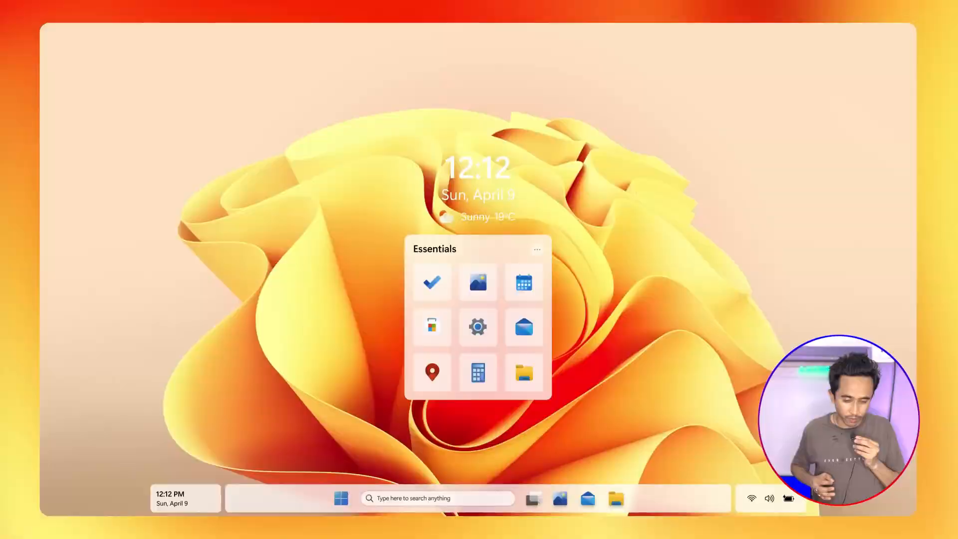
# Close the app group and show the dark-mode Start menu with pinned apps, widgets and all programs
pyautogui.click(524, 281)
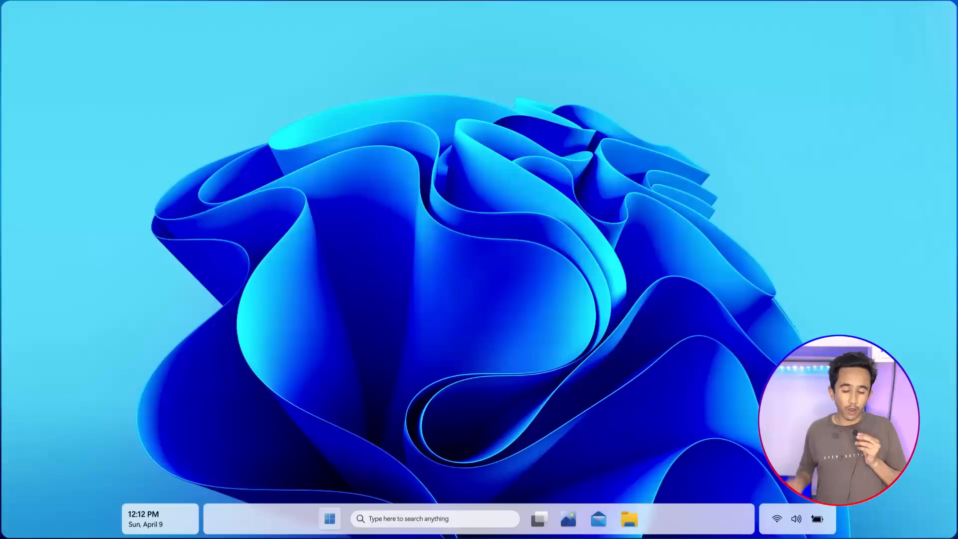
pyautogui.click(330, 518)
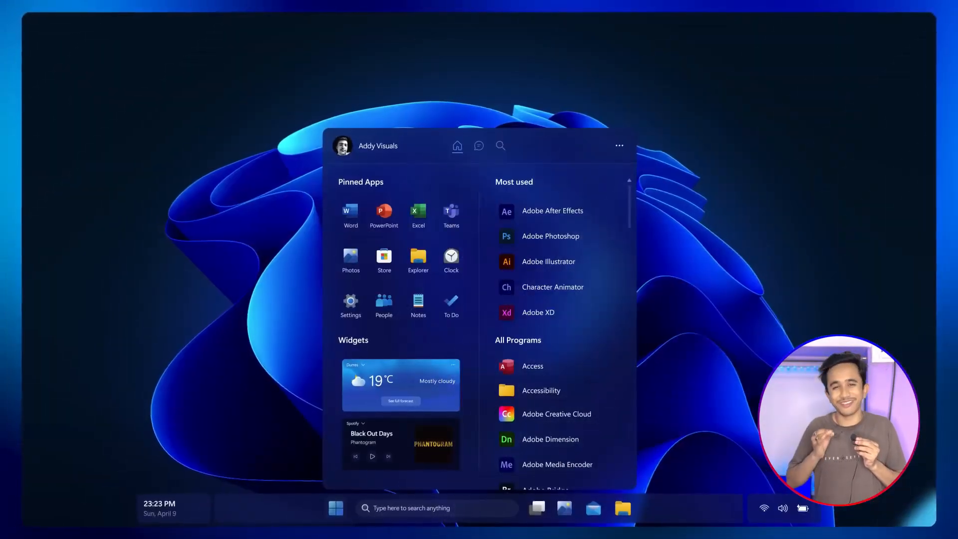